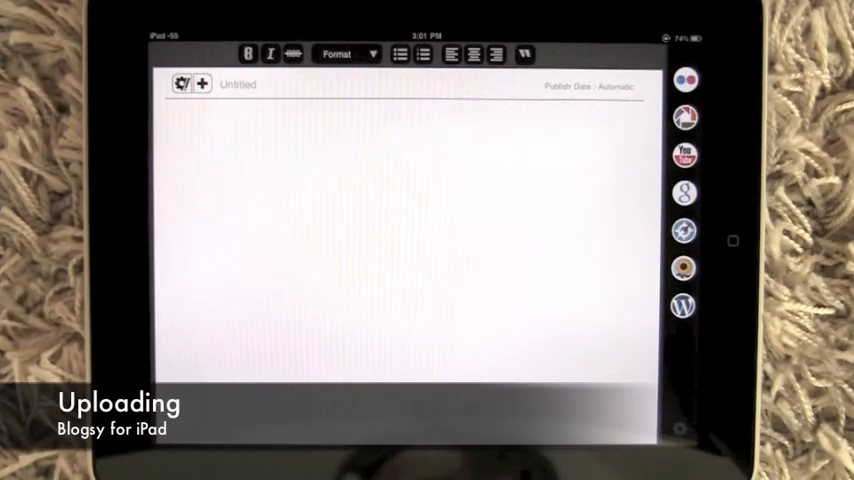
# Pick a smaller size from the screenshot image's resize options in the untitled post.
pyautogui.click(202, 84)
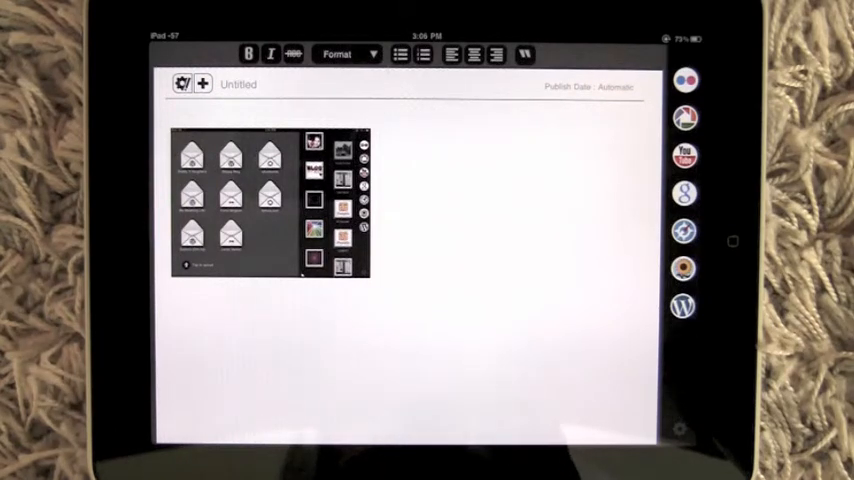